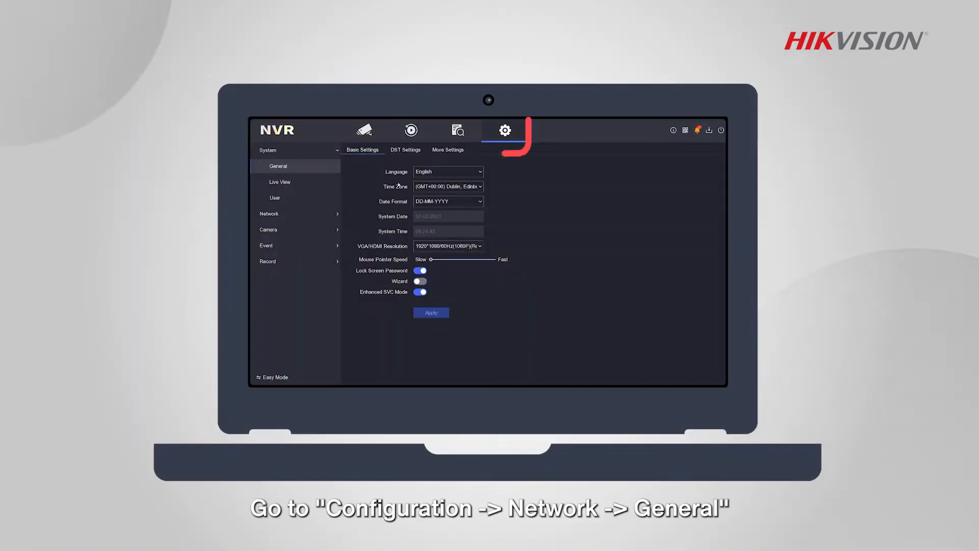
Step: Show the Network > General TCP/IP settings with static IP, gateway and DNS 8.8.8.8 / 8.8.4.4
{"action": "left_click", "coordinate": [269, 214]}
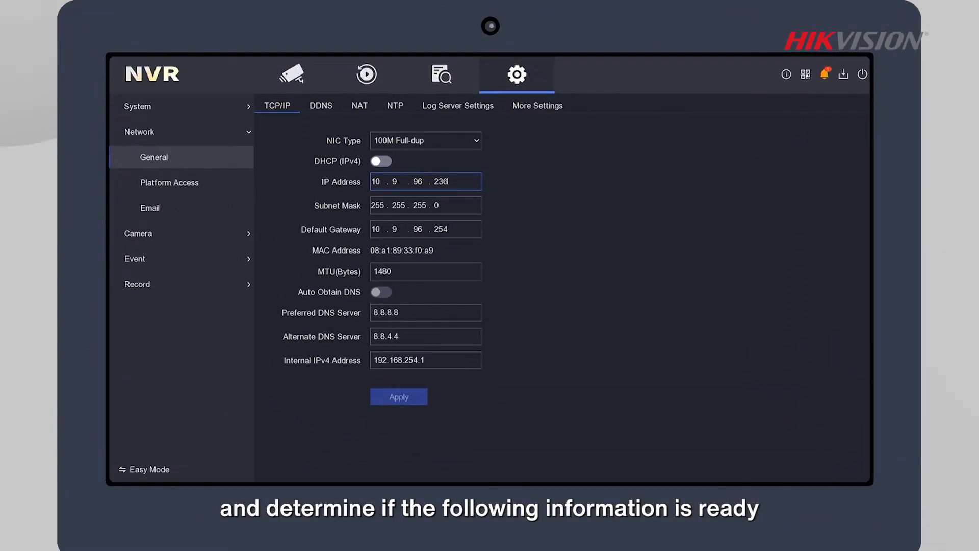
{"action": "left_click", "coordinate": [425, 182]}
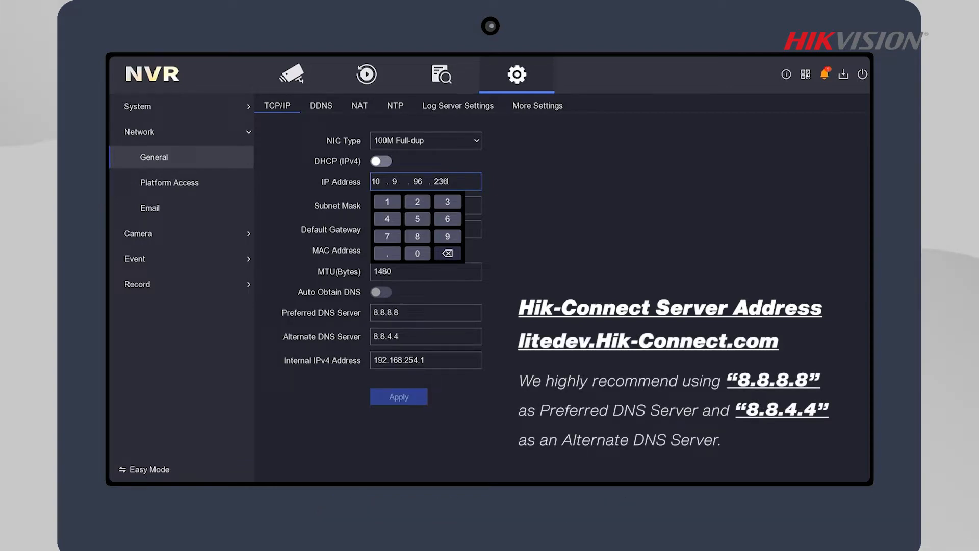
Step: Show Platform Access with Hik-Connect enabled on server litedev.eu.hik-connect.com
{"action": "left_click", "coordinate": [169, 182]}
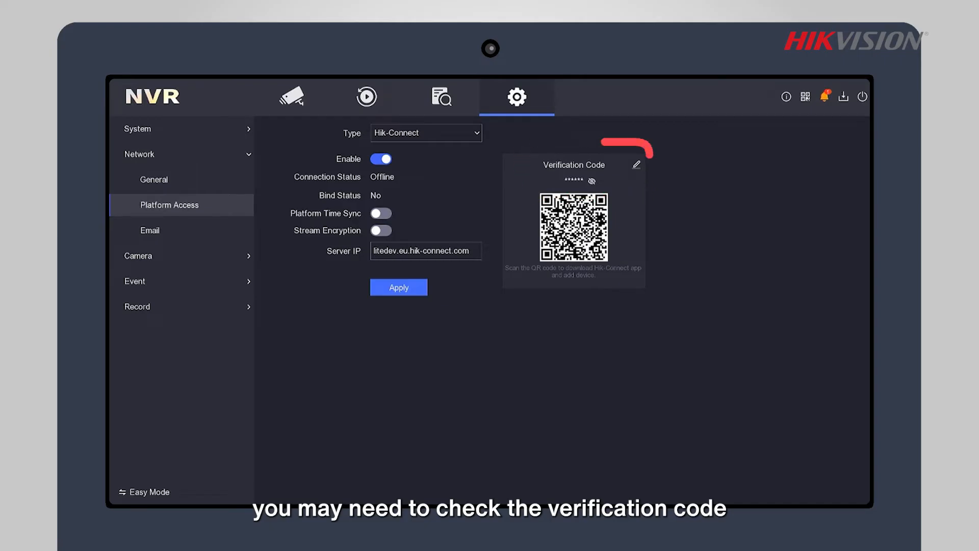
Step: Begin editing the Hik-Connect verification code in the Edit Verification Code box
{"action": "left_click", "coordinate": [636, 164]}
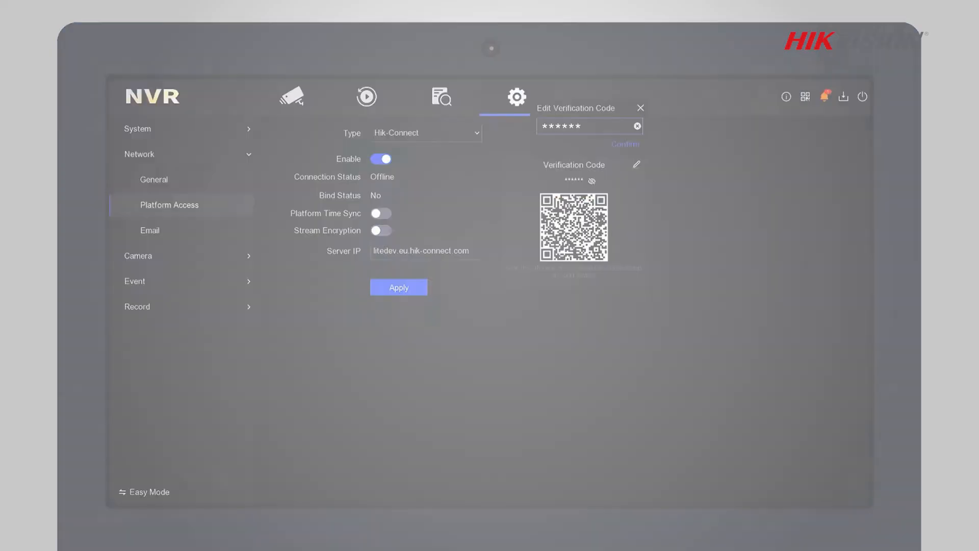
{"action": "left_click", "coordinate": [640, 108]}
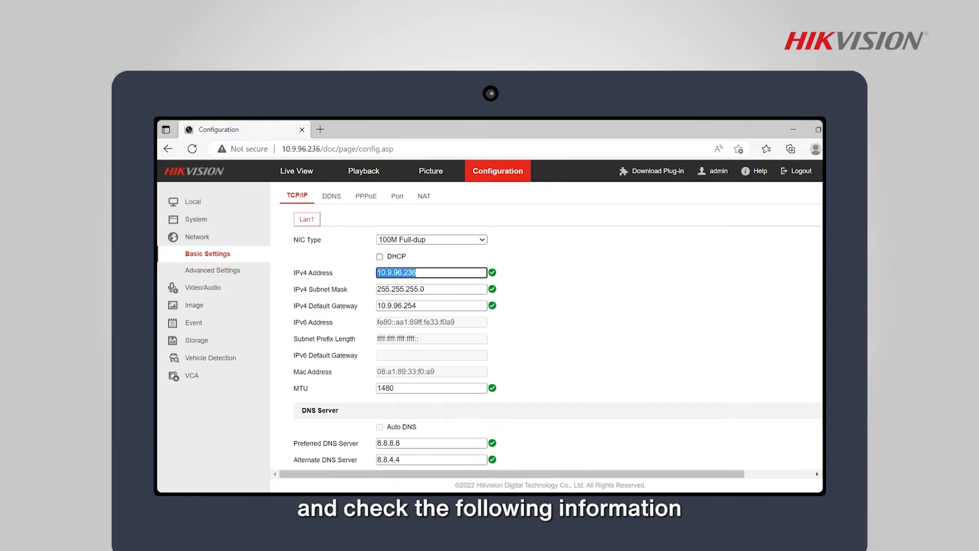
Step: Review the TCP/IP basic settings and reach Advanced Settings > Platform Access in the web interface
{"action": "scroll", "scroll_direction": "down", "scroll_amount": 3}
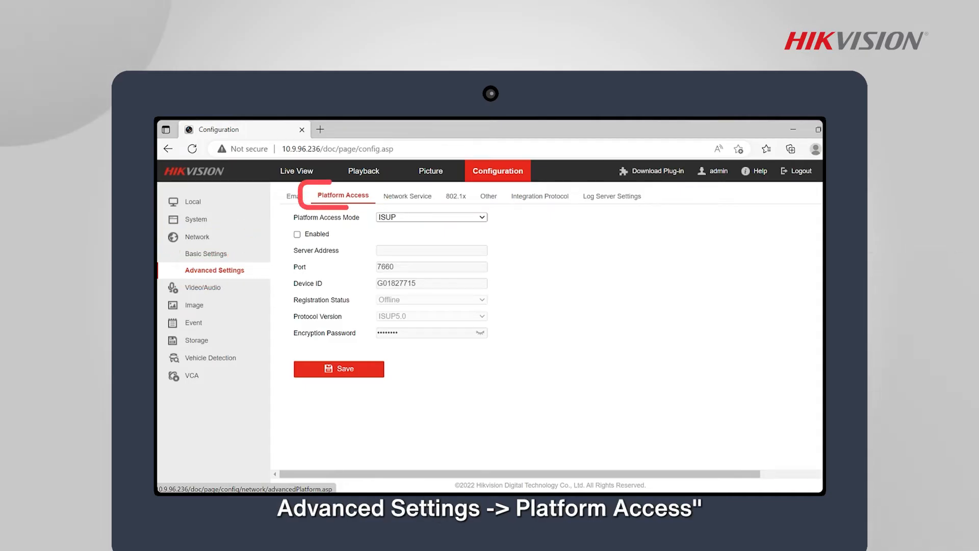
Step: Set Platform Access Mode to Hik-Connect, enable it, and start a new verification code
{"action": "left_click", "coordinate": [430, 216]}
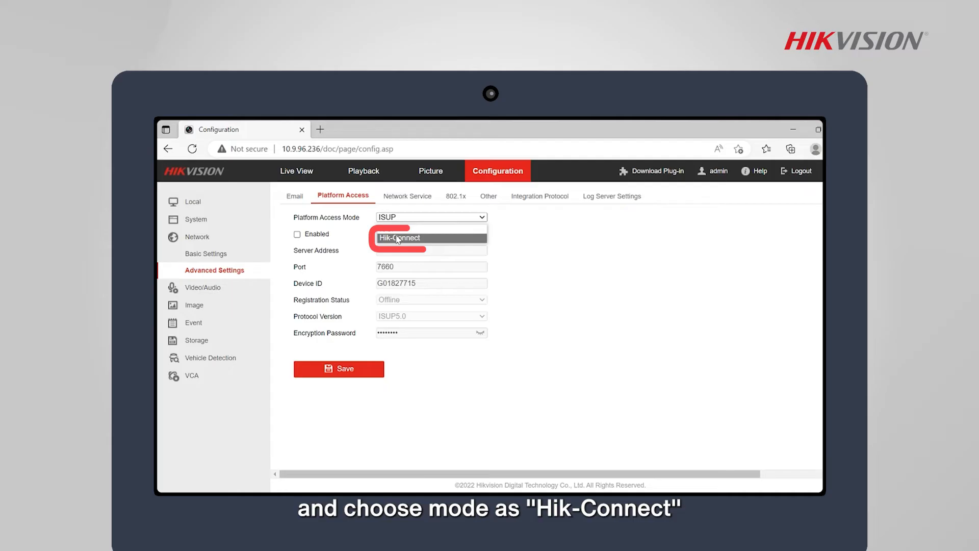
{"action": "left_click", "coordinate": [401, 238]}
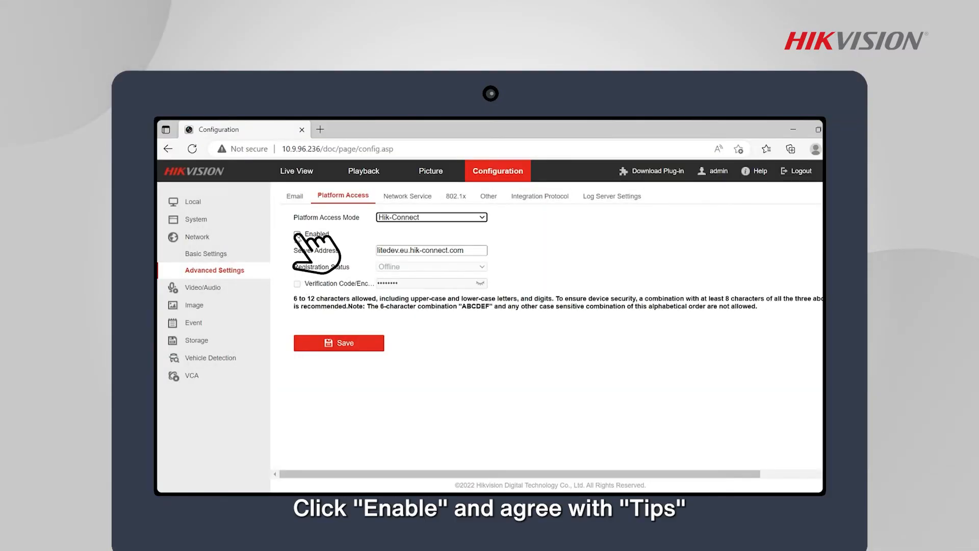
{"action": "left_click", "coordinate": [298, 234]}
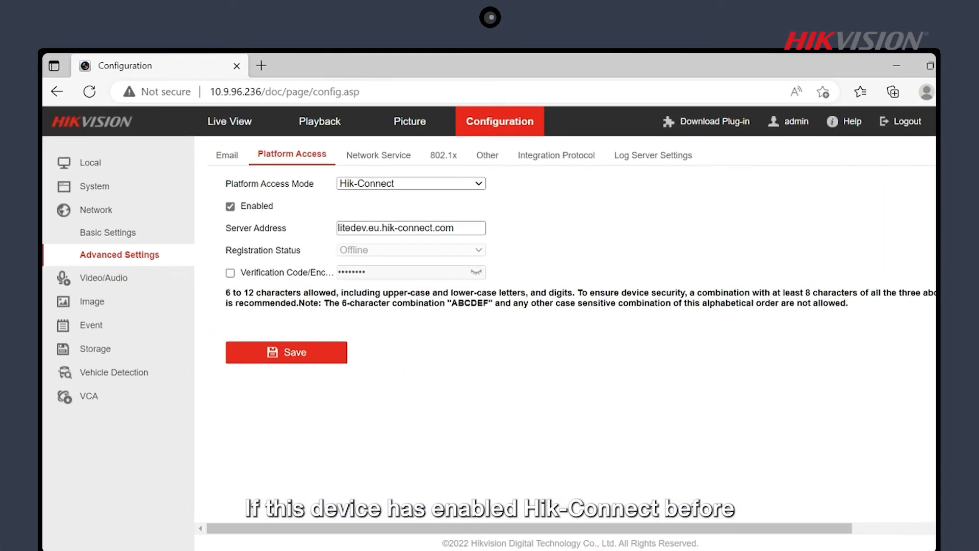
{"action": "left_click", "coordinate": [230, 272]}
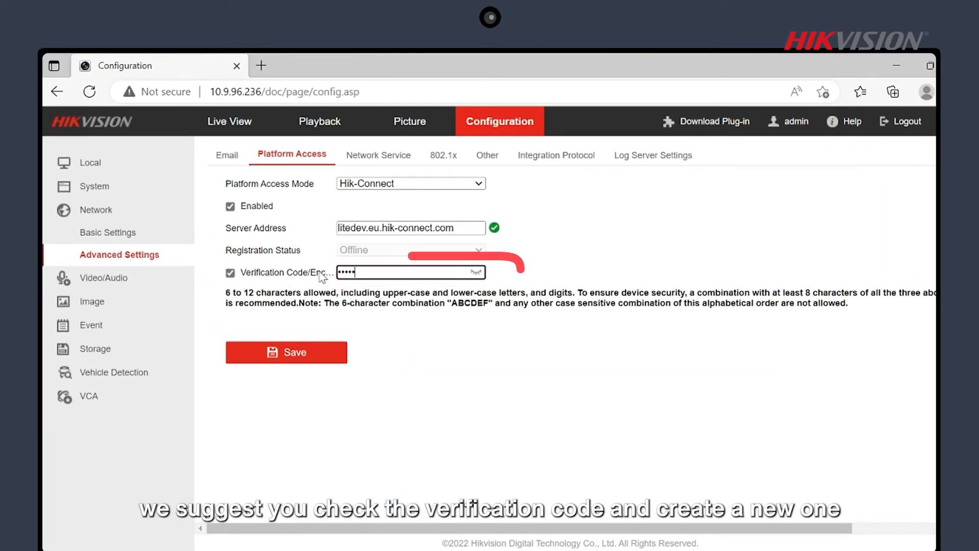
{"action": "left_click", "coordinate": [285, 351]}
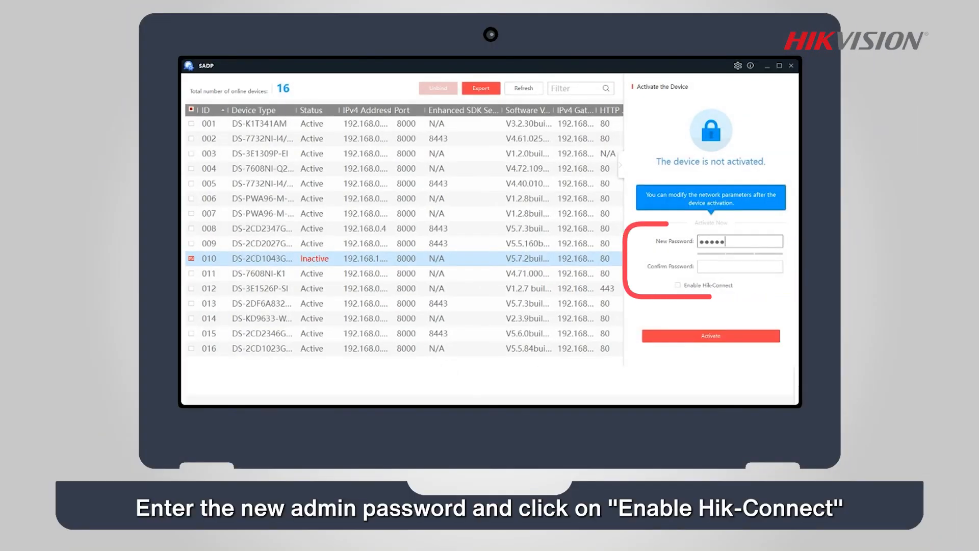
Step: Confirm the new admin password and activate camera 010 with Hik-Connect enabled
{"action": "left_click", "coordinate": [679, 285]}
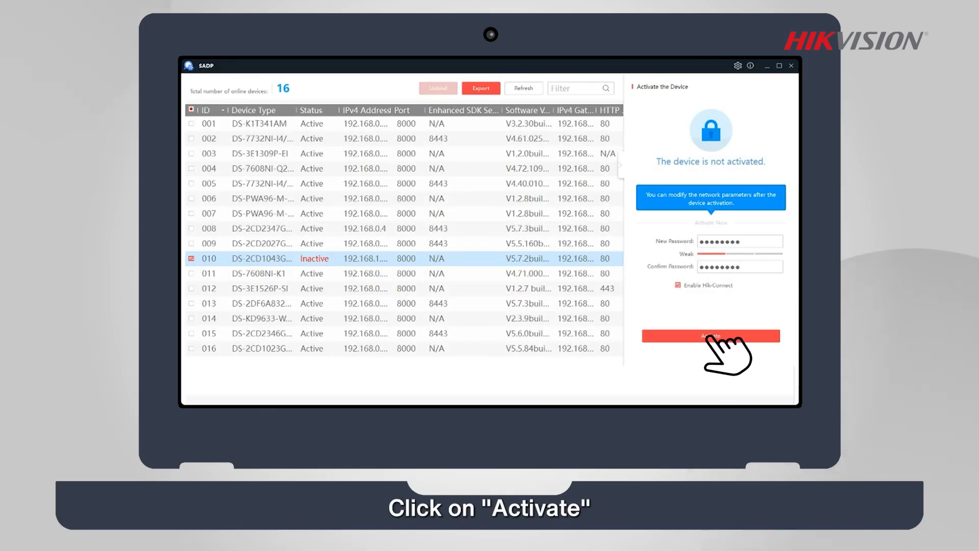
{"action": "left_click", "coordinate": [710, 336]}
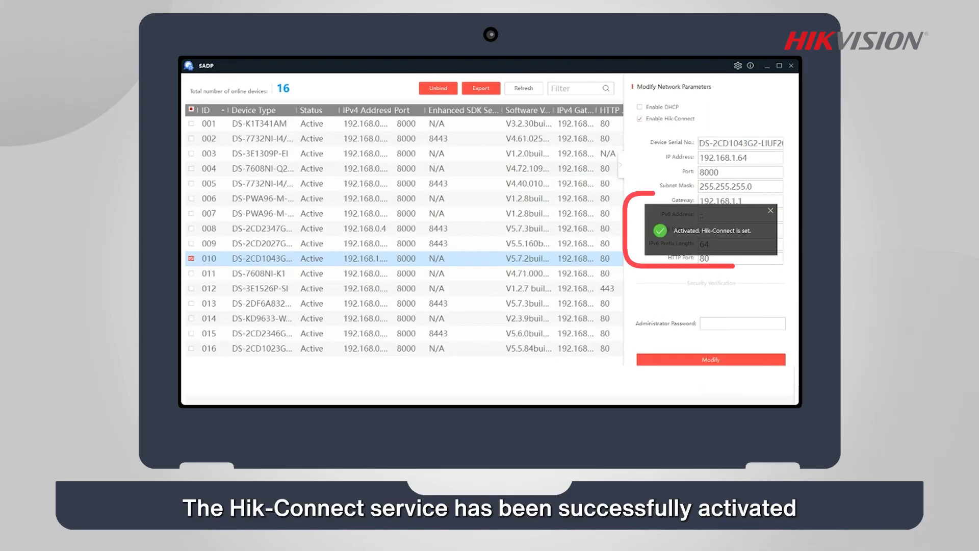